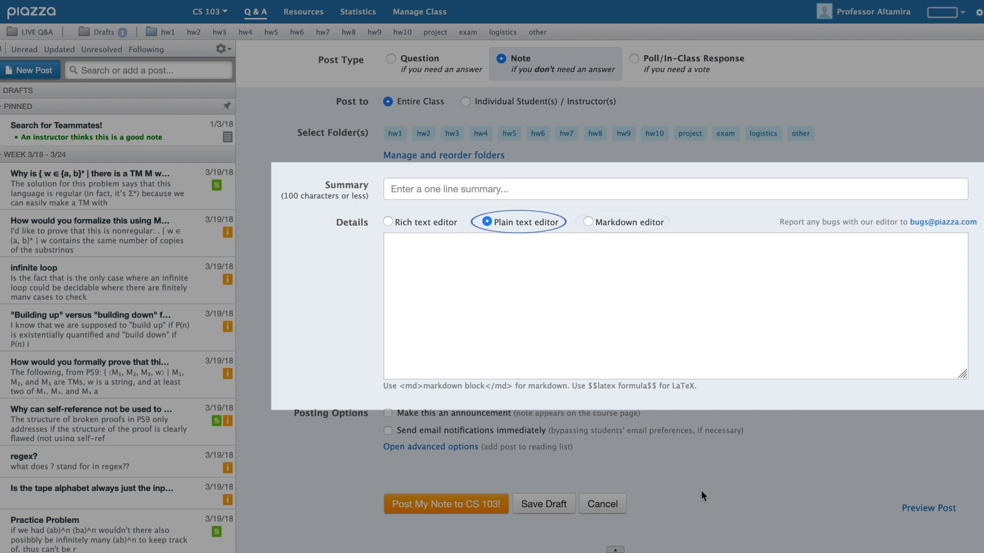
# - Choose the Rich text editor for the new note's details
pyautogui.click(390, 222)
pyautogui.write('LaTeX equation example')
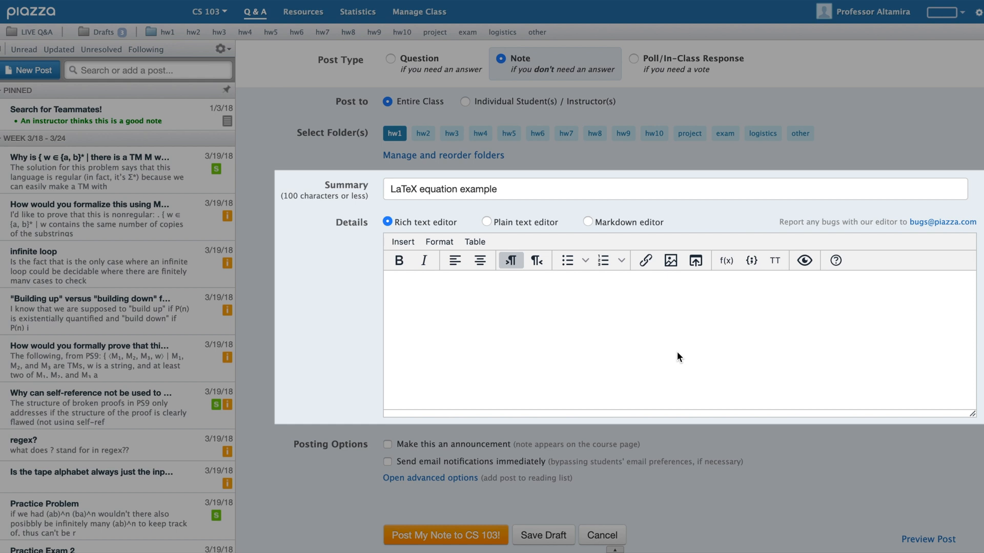
pyautogui.moveTo(726, 261)
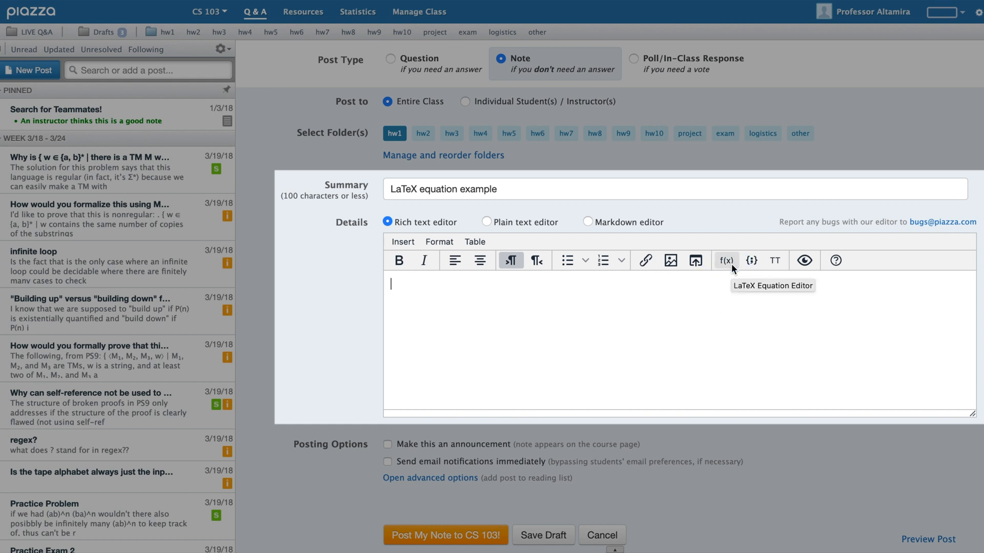
# - Bring up the f(x) LaTeX Equation Editor from the rich text toolbar
pyautogui.click(725, 261)
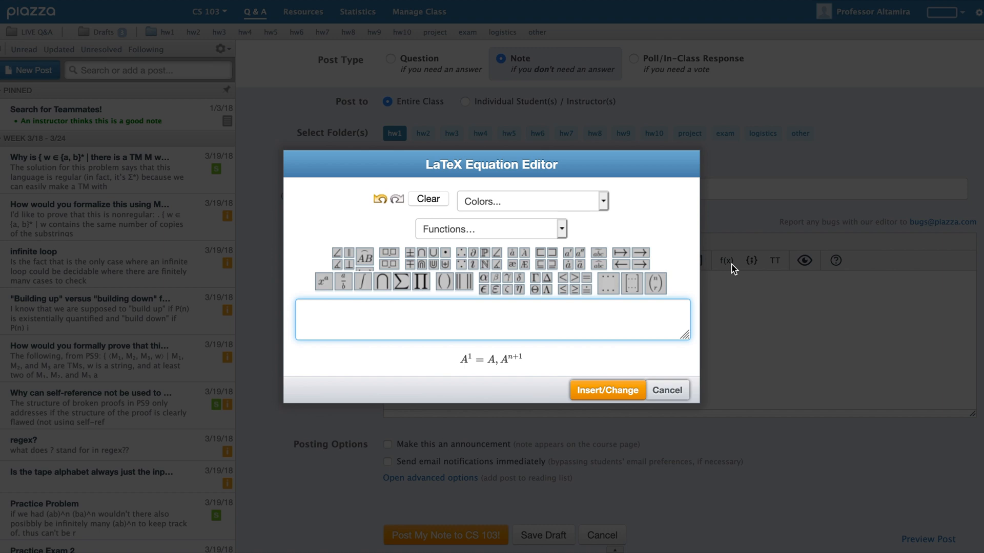
# - Insert the formula A^1 = A, A^{n+1} into the note body as $$A^1 = A, A^{n+1}$$
pyautogui.click(301, 309)
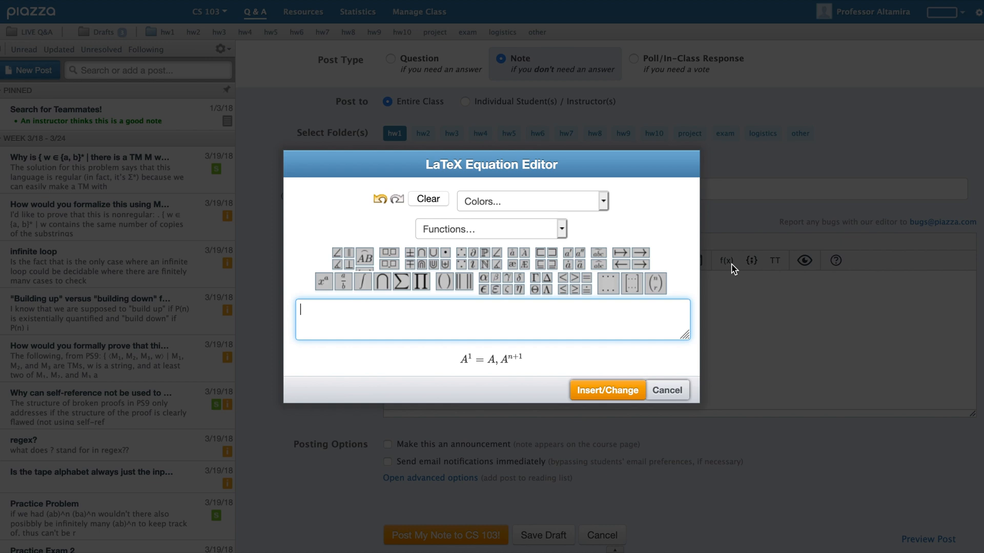
pyautogui.write('A^1 = A, A')
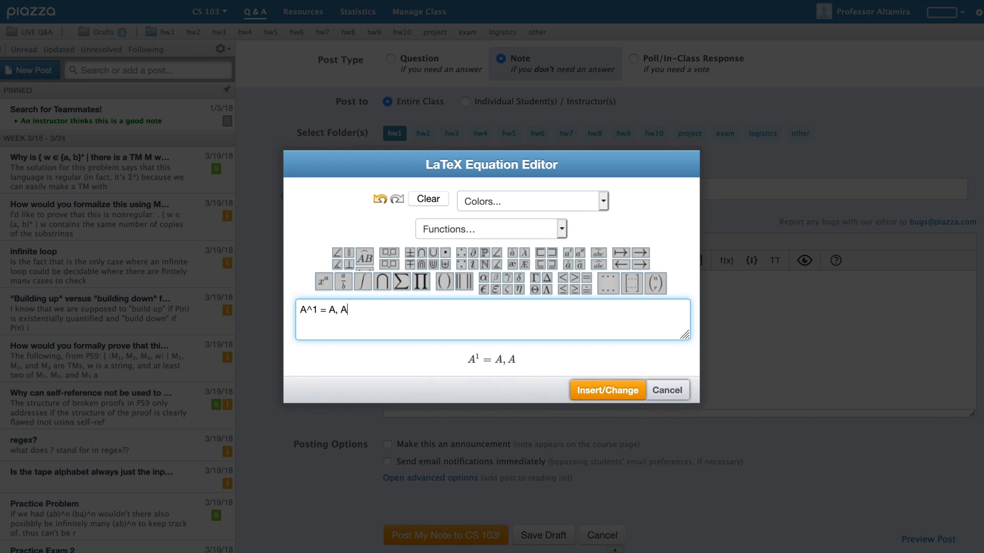
pyautogui.write('^{n+1}')
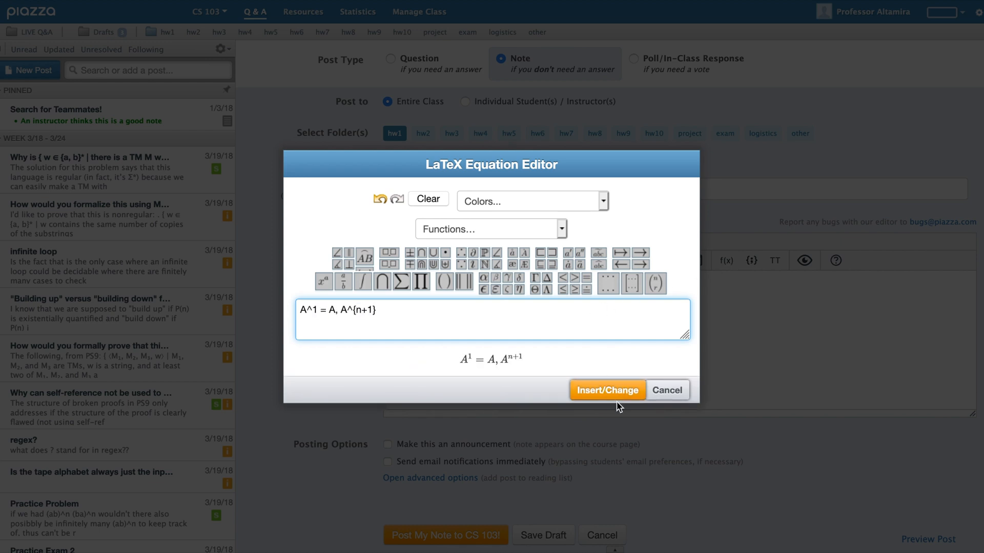
pyautogui.click(605, 390)
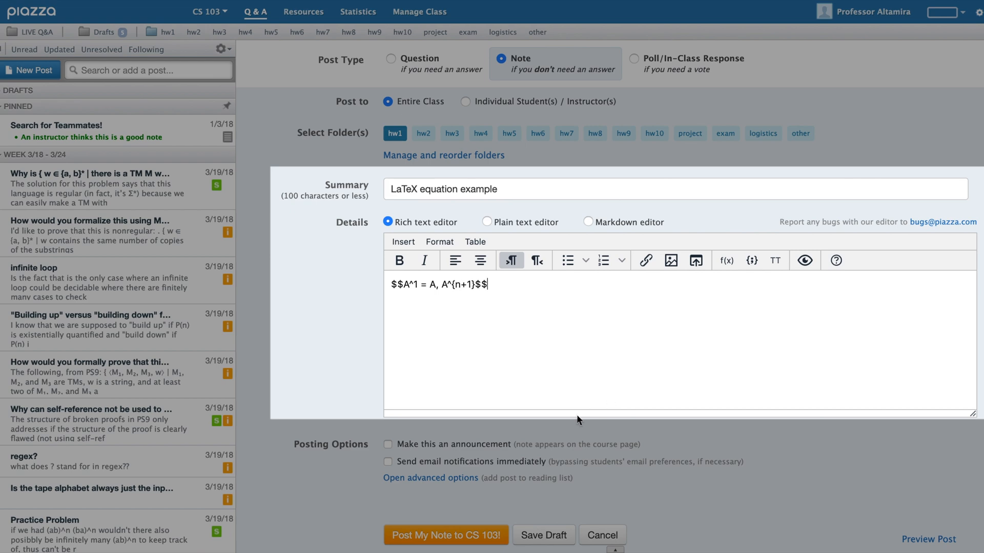
# - Post the LaTeX note, then save the Markdown Announcements note under logistics as a draft
pyautogui.click(445, 535)
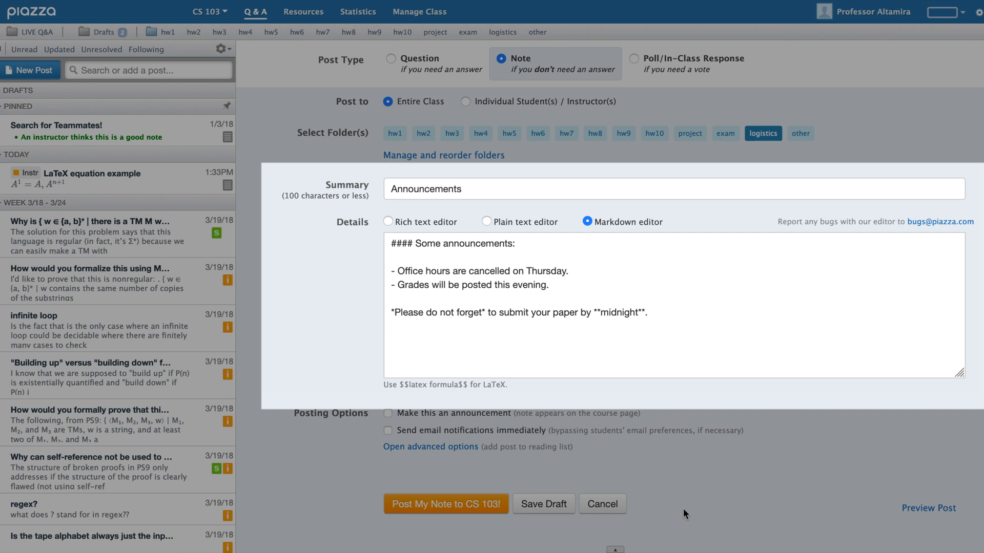
pyautogui.click(543, 504)
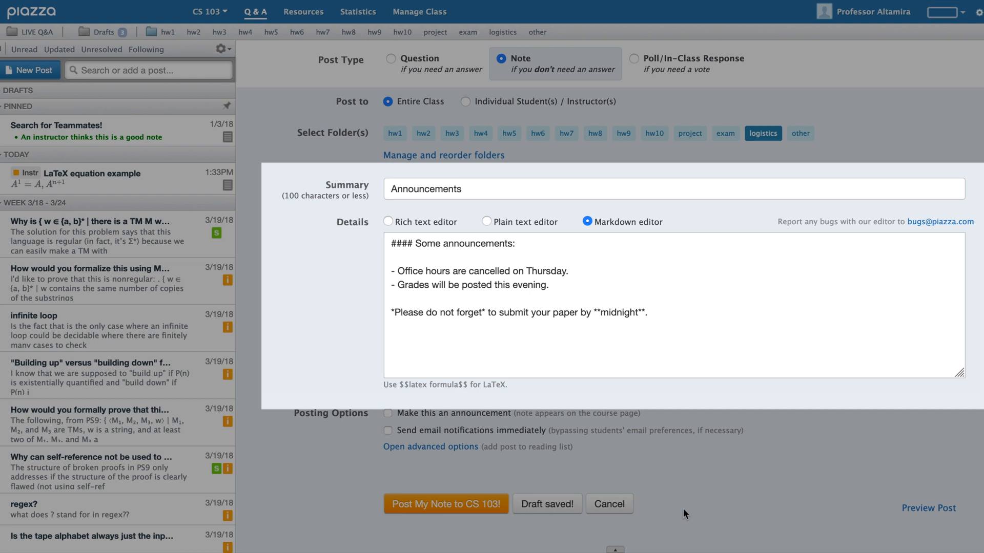
pyautogui.click(546, 504)
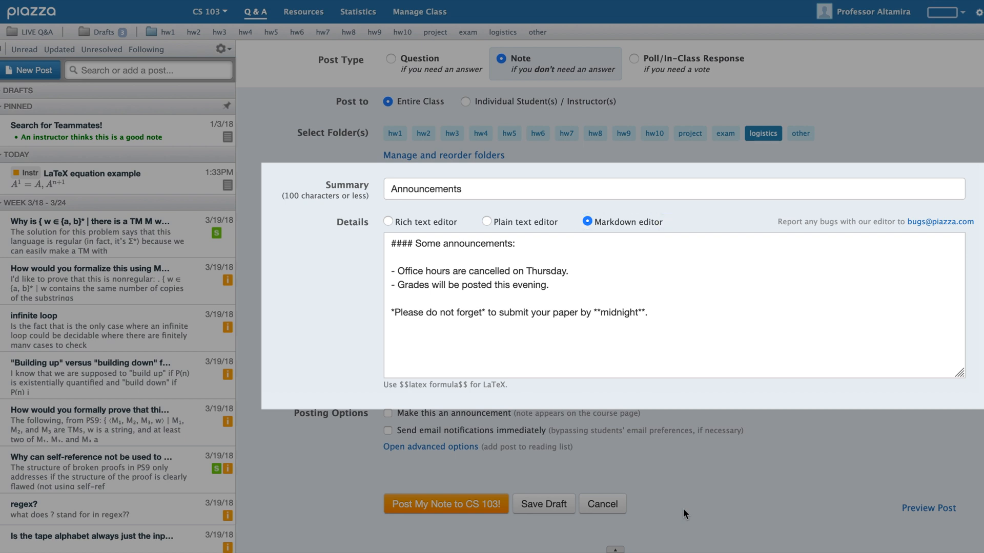
# - Set the Announcements body to plain text and publish the note
pyautogui.click(487, 222)
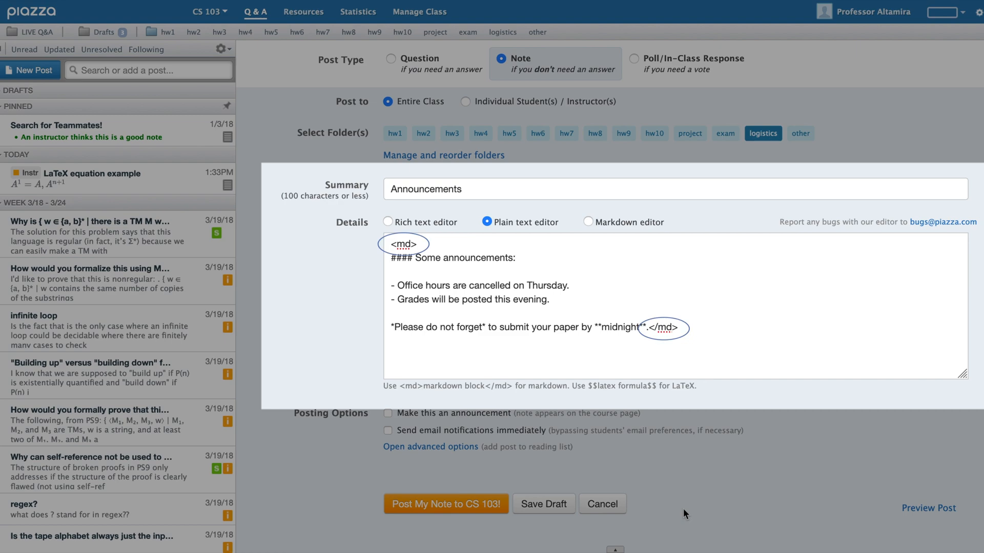
pyautogui.click(446, 504)
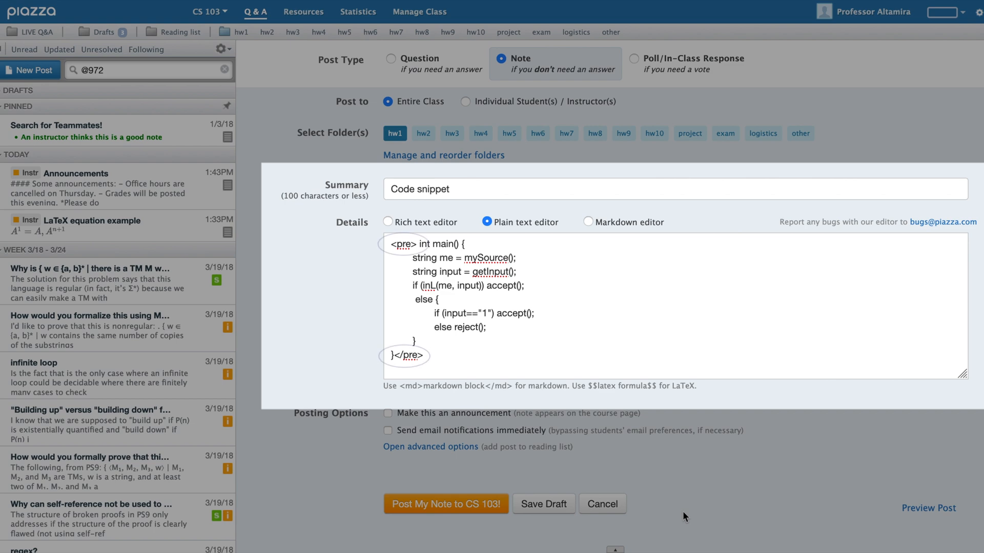
# - Switch the Code snippet note to the rich text editor with an empty body
pyautogui.click(387, 222)
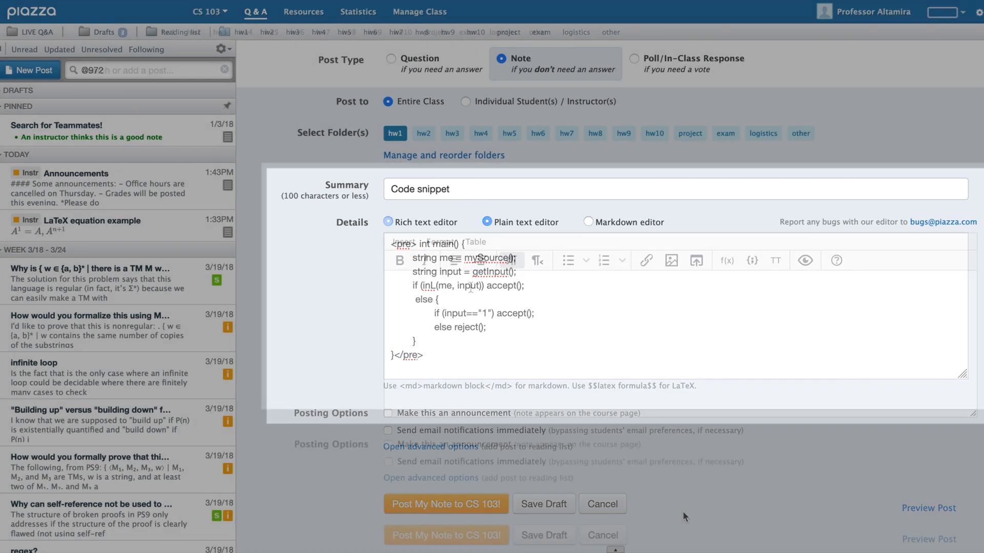
pyautogui.click(390, 221)
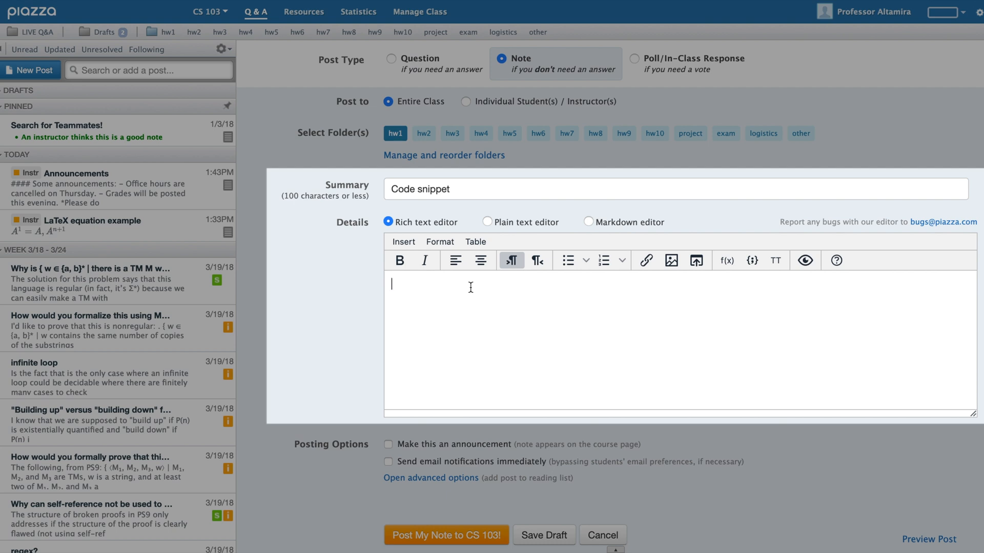
pyautogui.moveTo(751, 260)
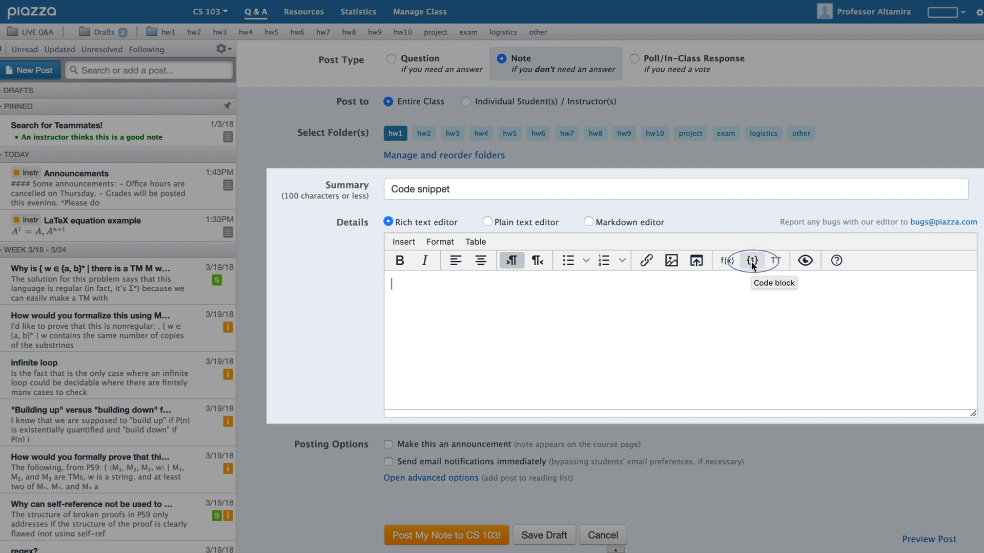
# - Add the program as a {} code block and post the Code snippet note to CS 103
pyautogui.click(751, 260)
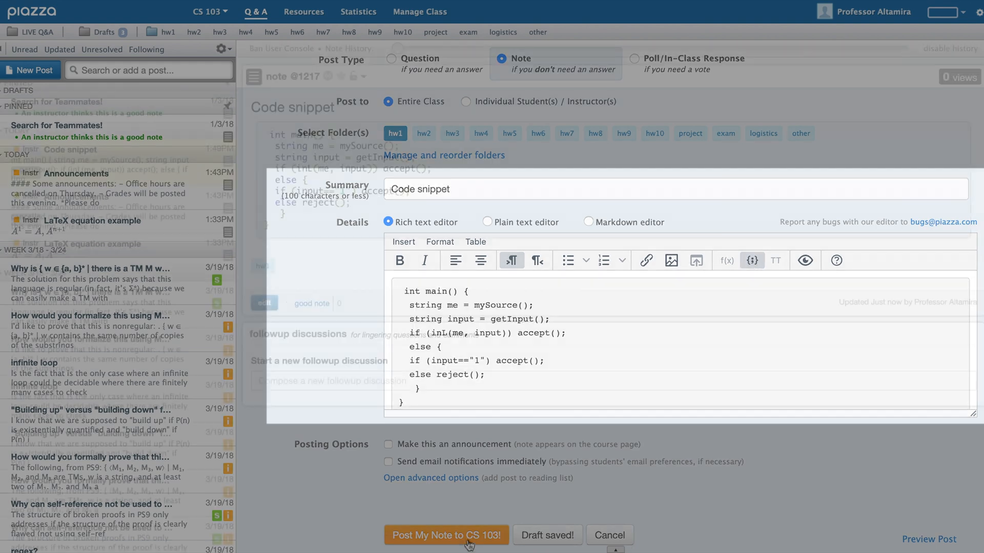
pyautogui.click(446, 535)
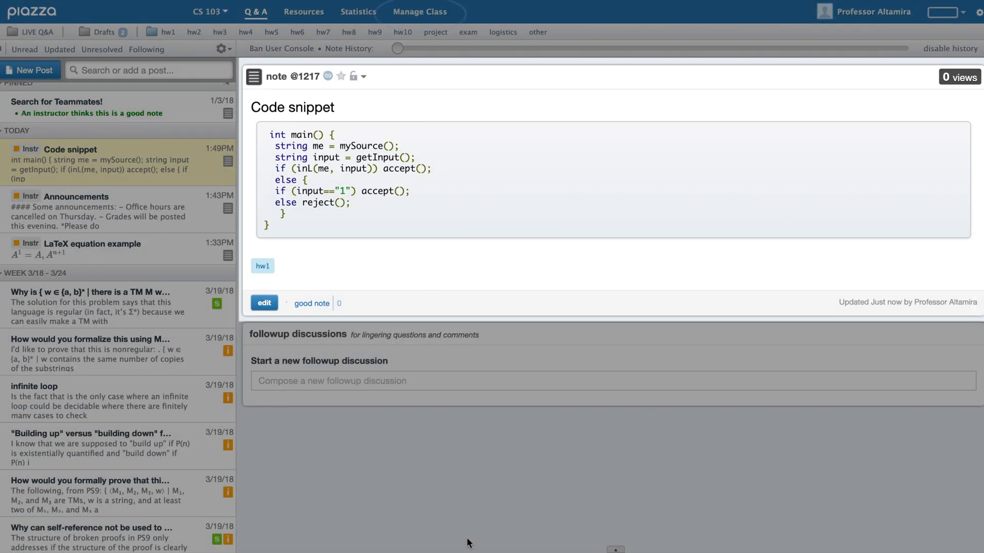